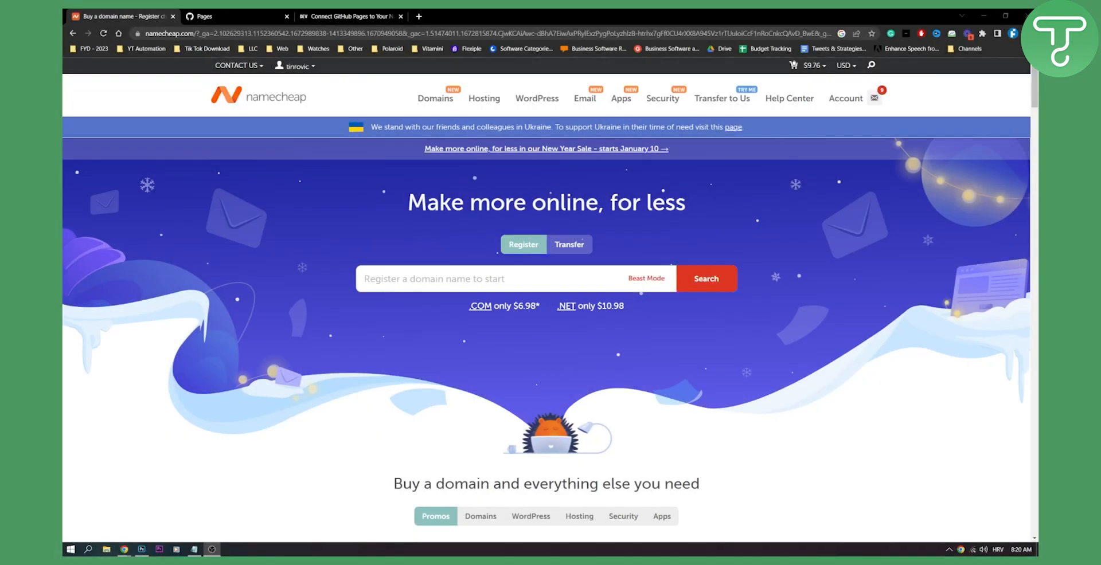
mouse_move(421, 278)
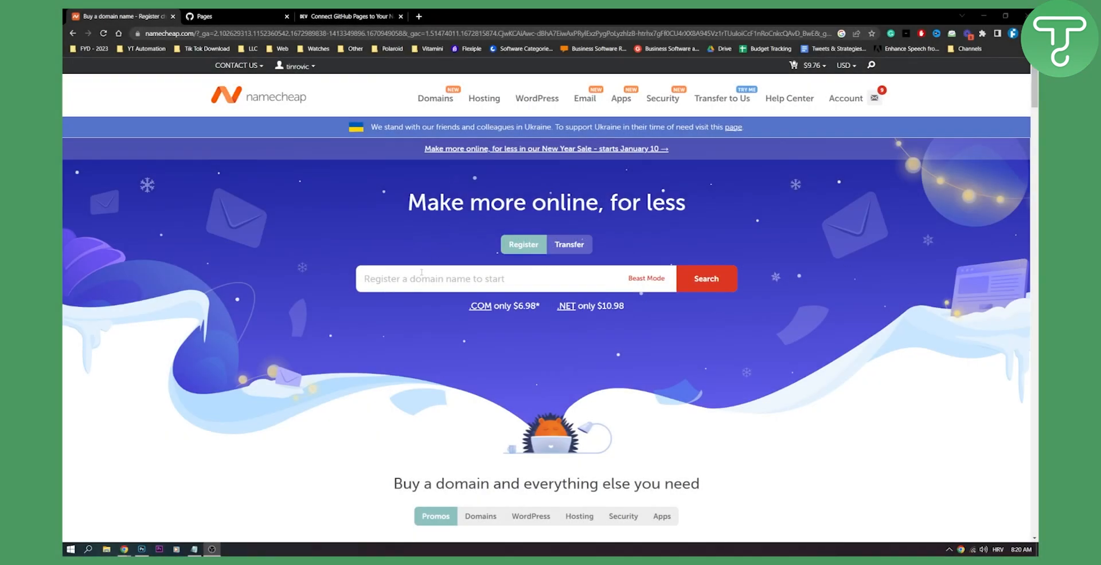
mouse_move(844, 152)
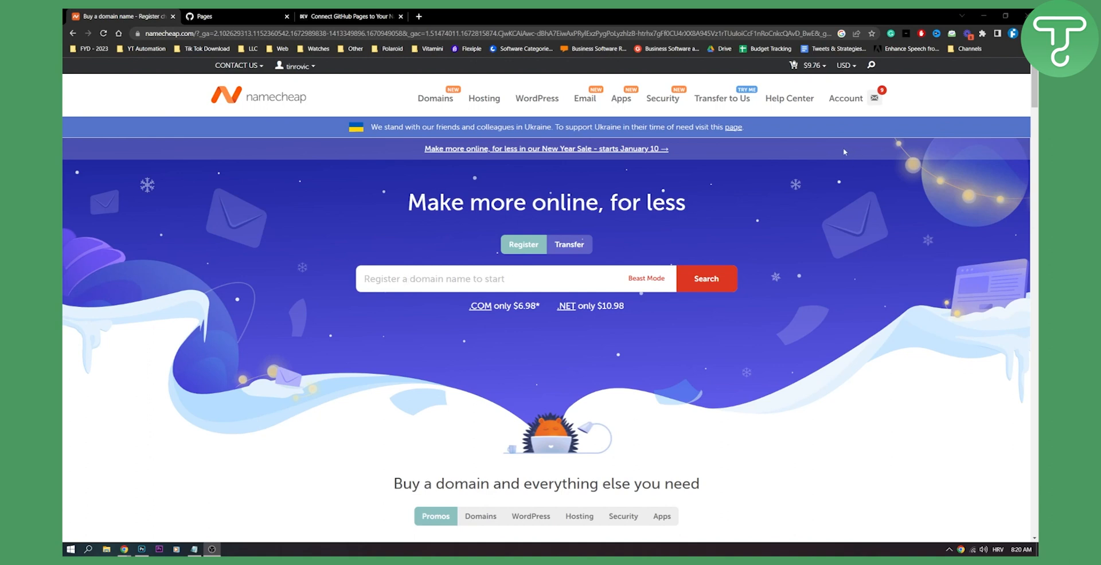
Go to Account > Domain List and open Manage for fusionpublic.com.
left_click(845, 98)
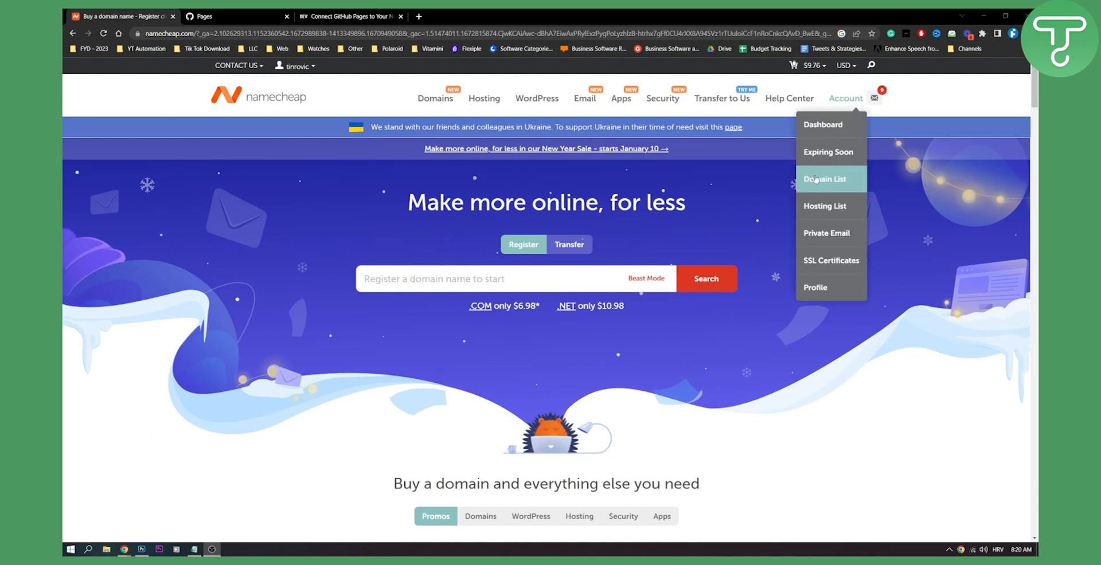
left_click(826, 179)
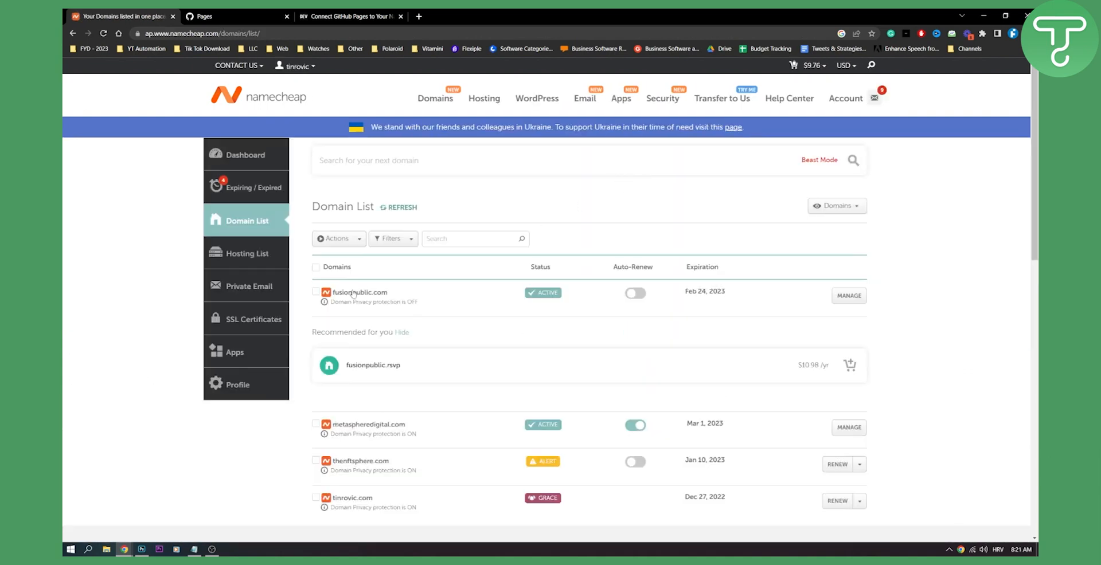
mouse_move(848, 296)
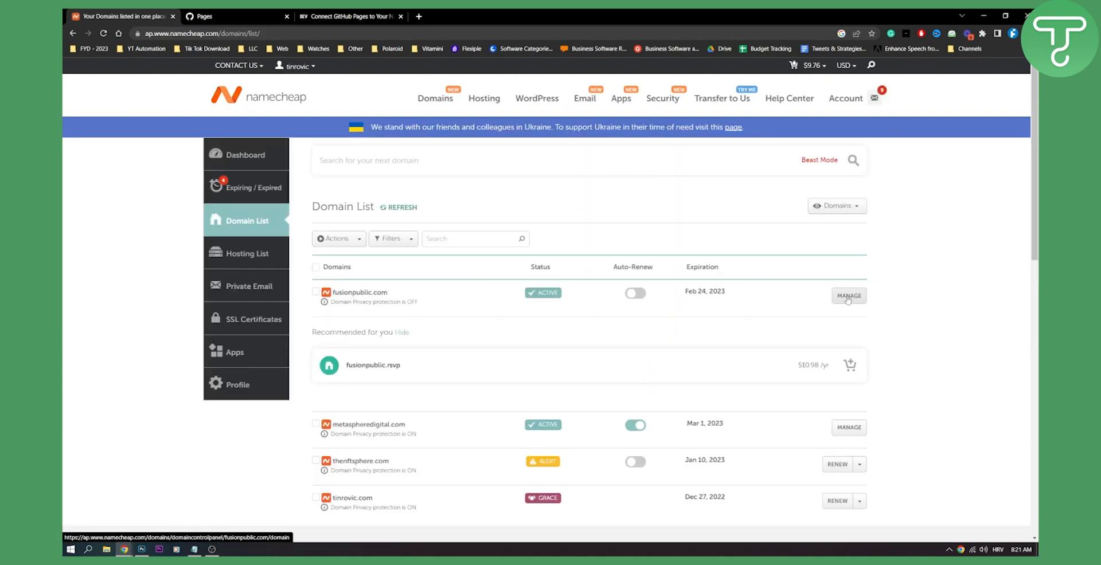
left_click(849, 295)
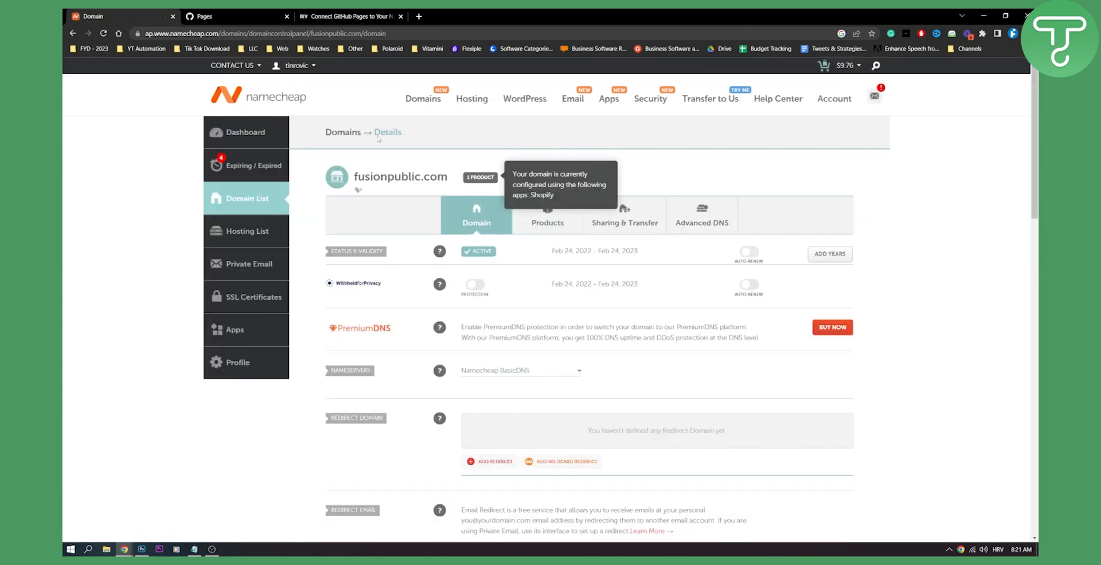
mouse_move(345, 13)
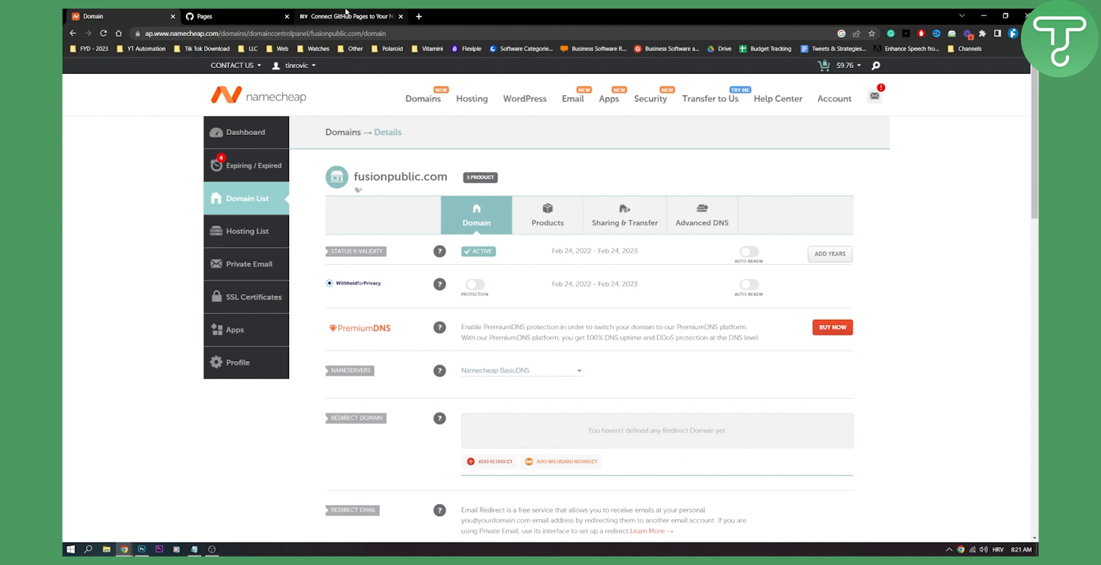
Scroll the DEV tutorial down toward its Namecheap Setup DNS records table.
left_click(349, 16)
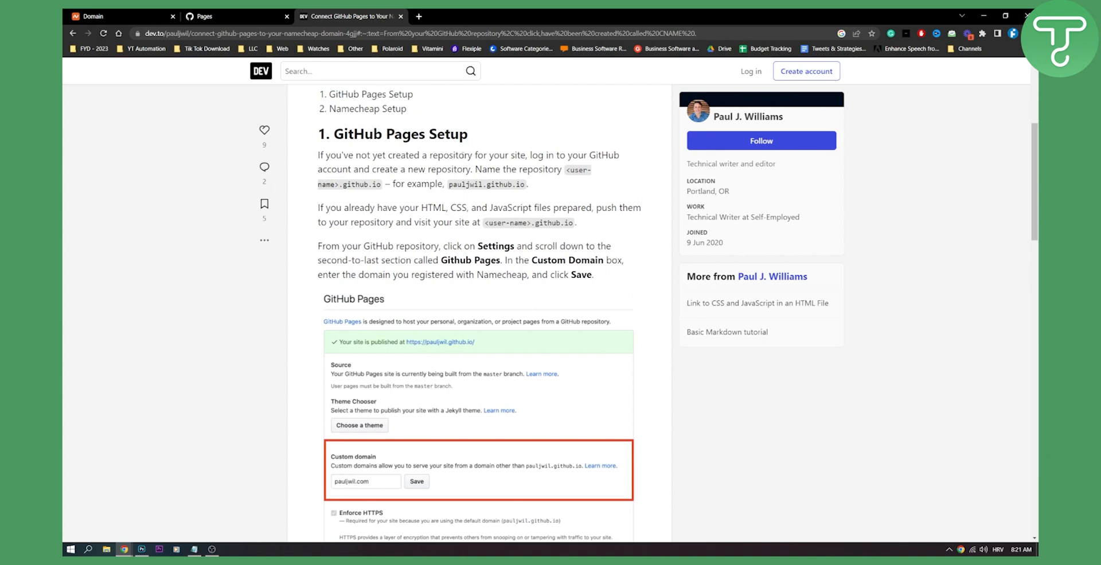
scroll("down", 3)
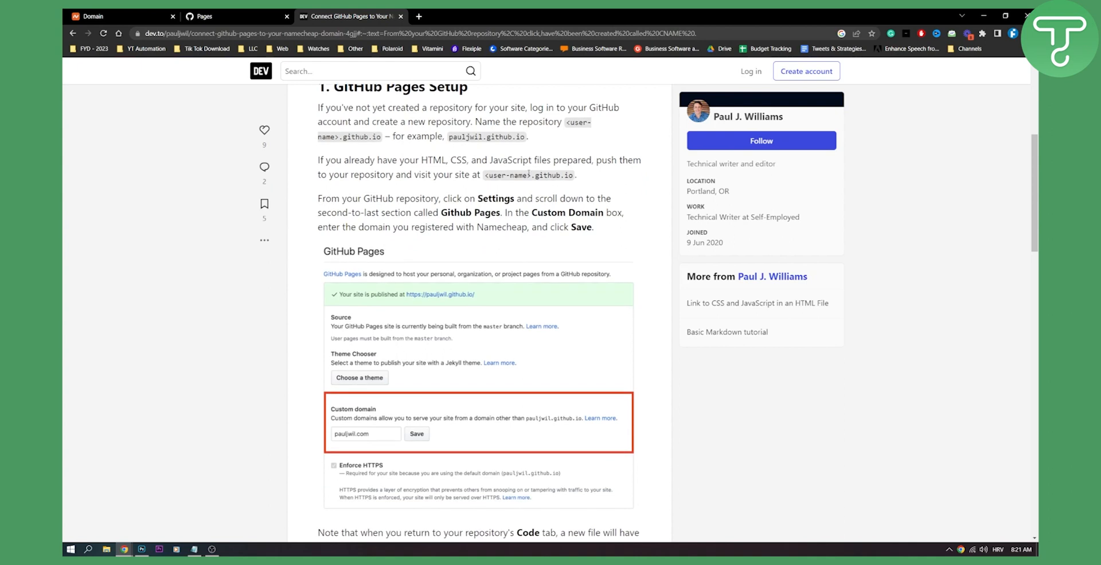
scroll("down", 3)
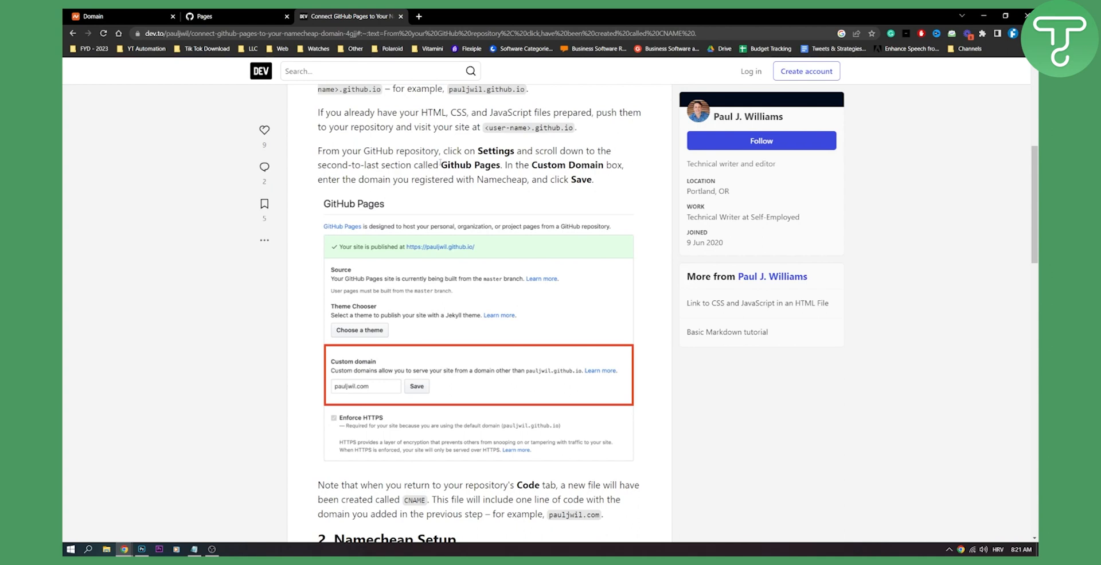
mouse_move(346, 188)
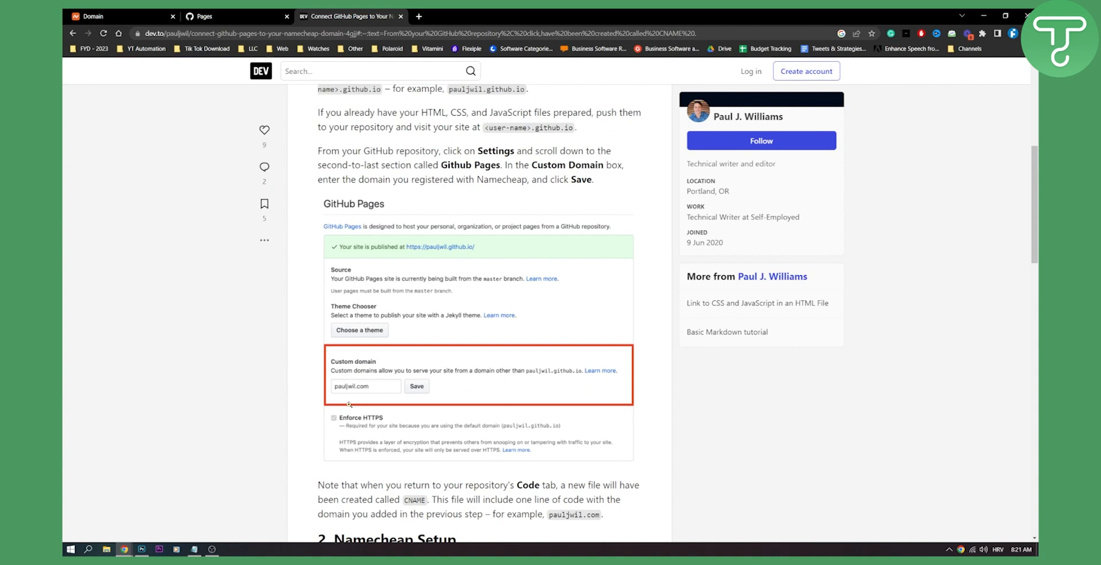
Return to the fusionpublic.com domain details page and scroll down through it.
left_click(91, 16)
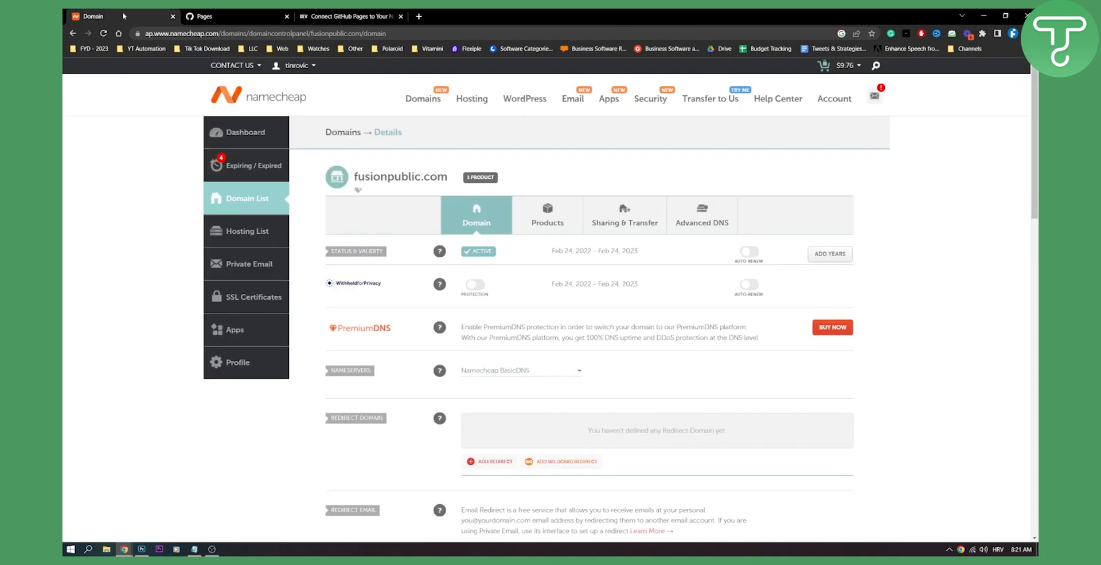
right_click(400, 176)
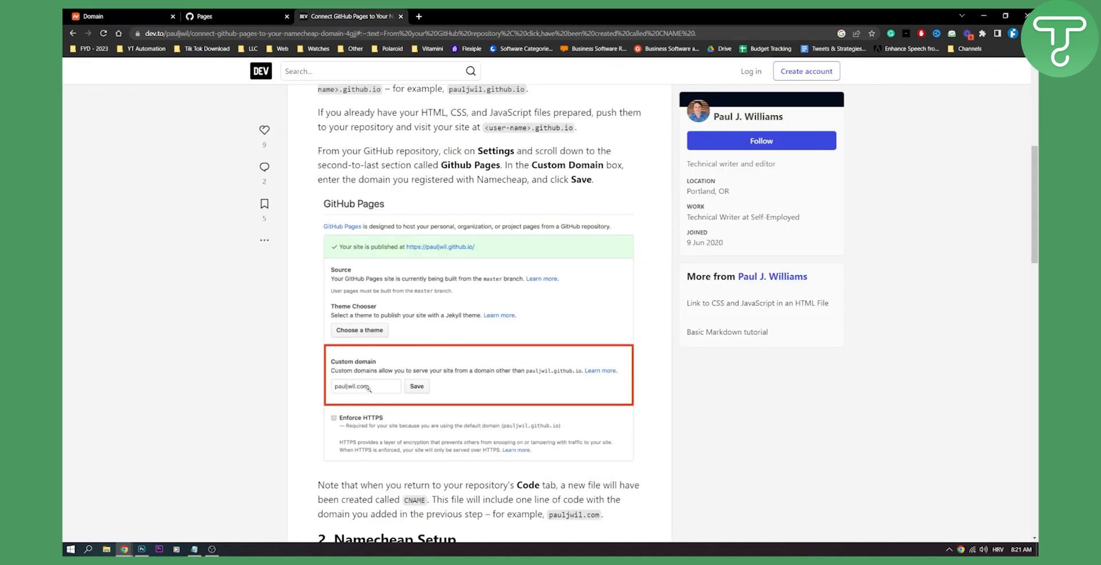
scroll("down", 3)
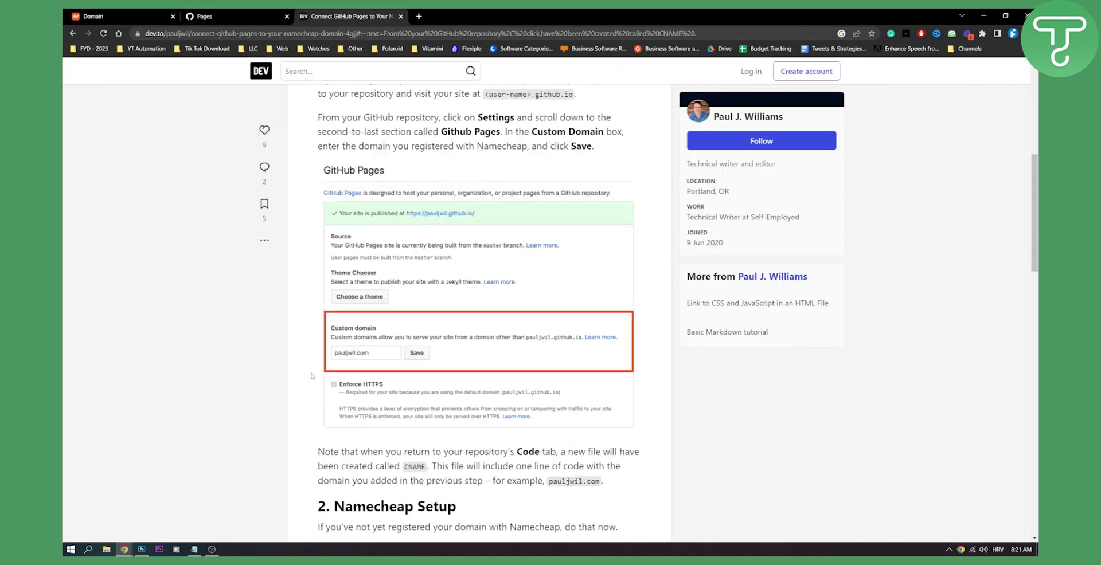
scroll("down", 3)
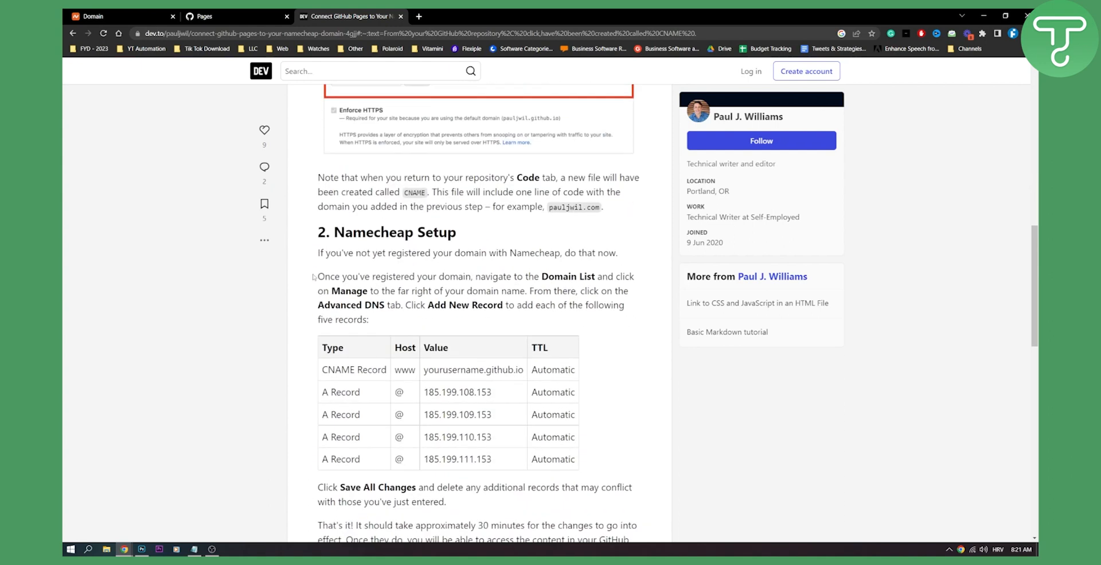
scroll("down", 3)
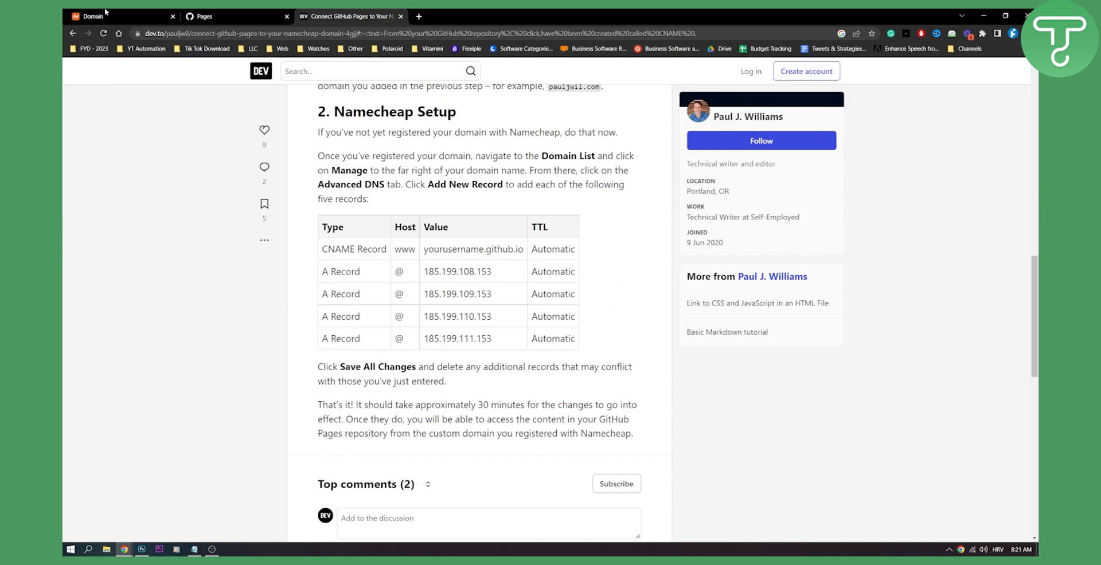
Open the Advanced DNS settings for fusionpublic.com in Namecheap.
left_click(106, 16)
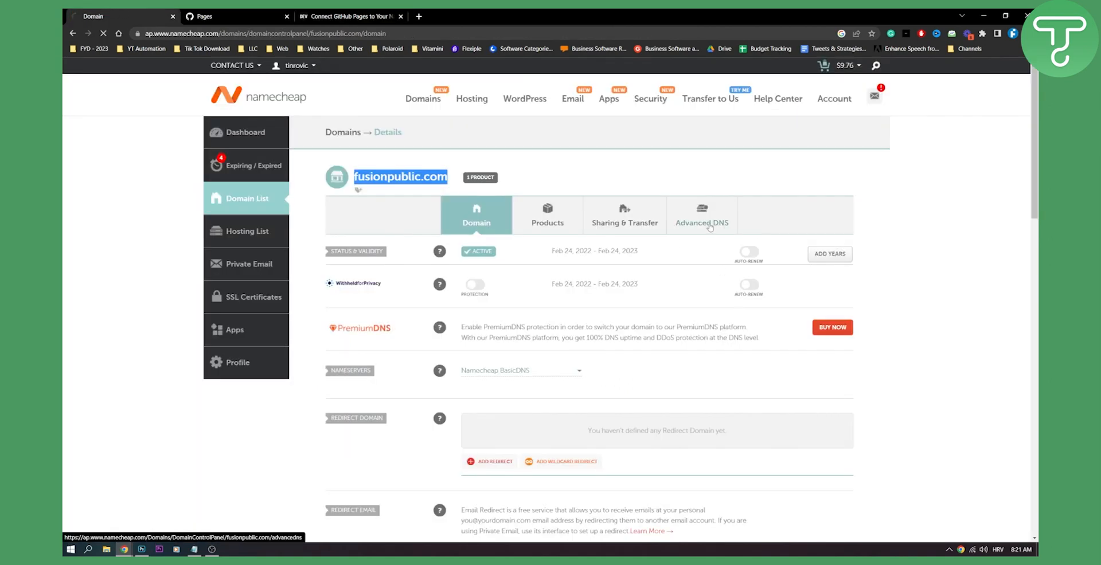
left_click(702, 215)
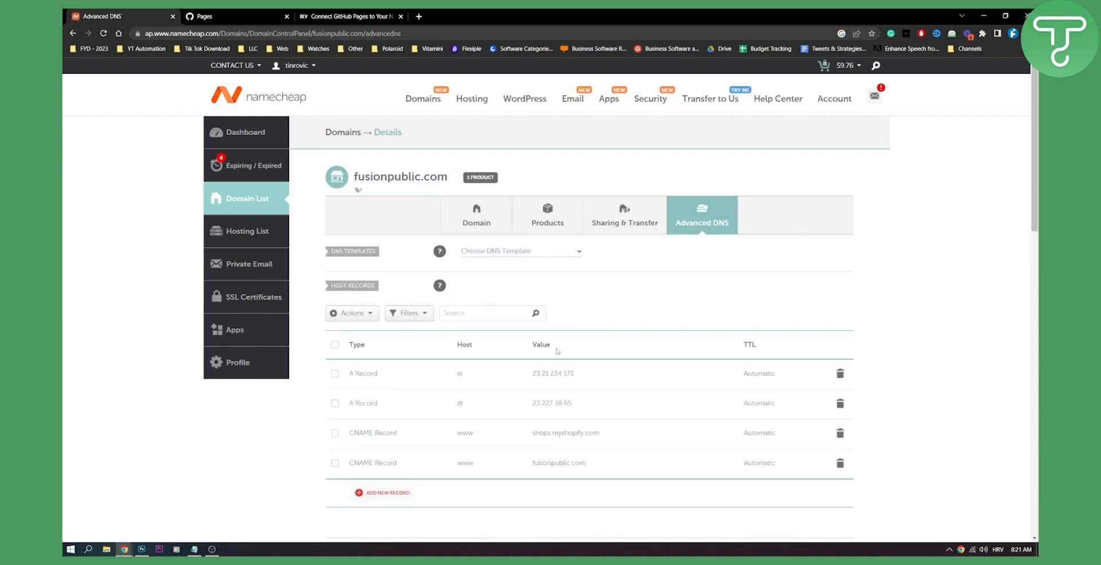
scroll("down", 3)
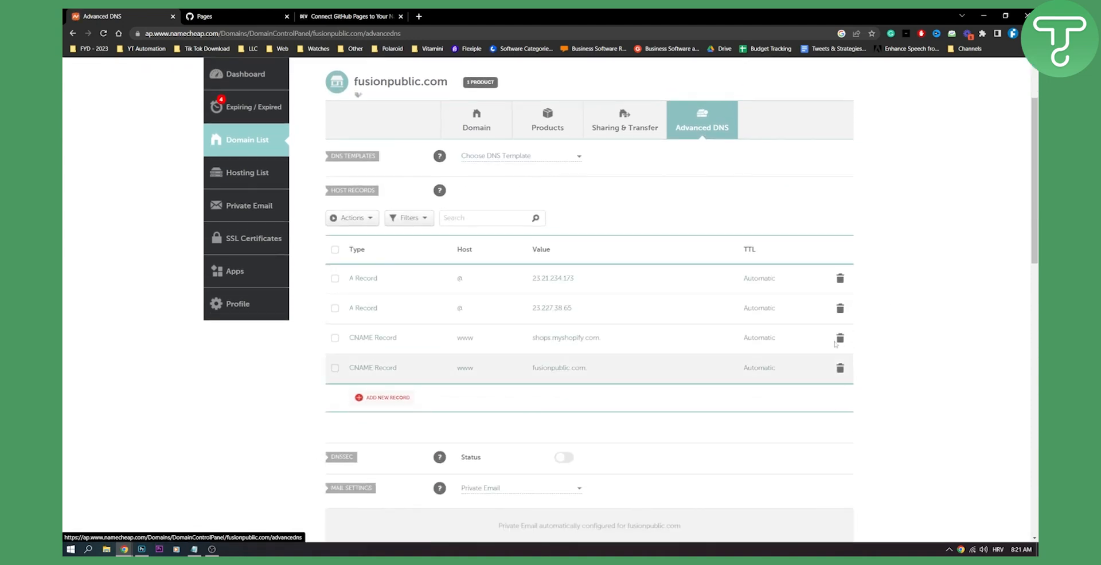
Select the www host and its target value in the tutorial's records table, then return to Namecheap.
left_click(350, 17)
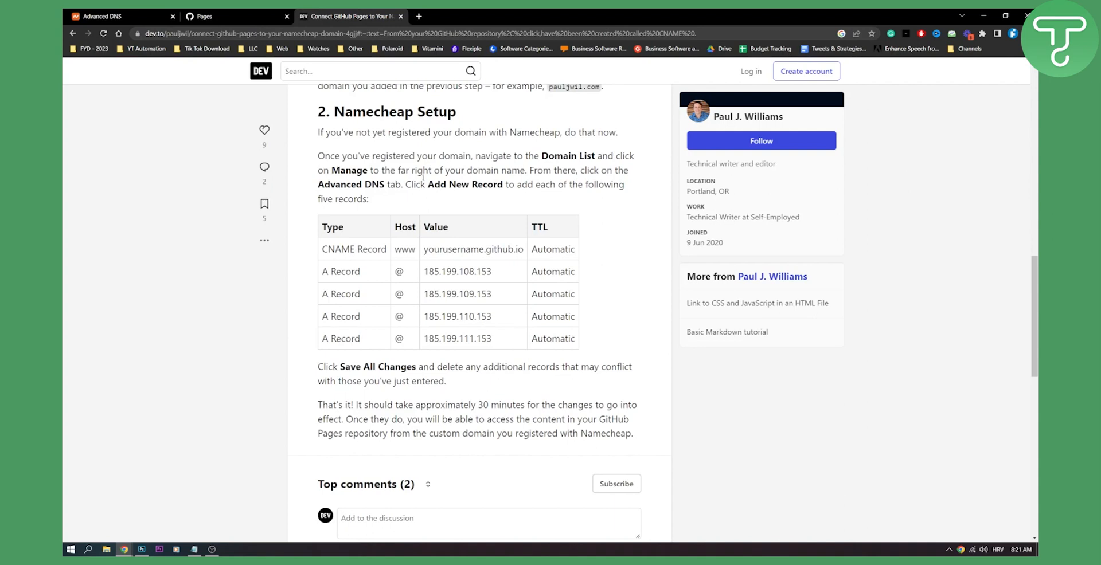
double_click(354, 249)
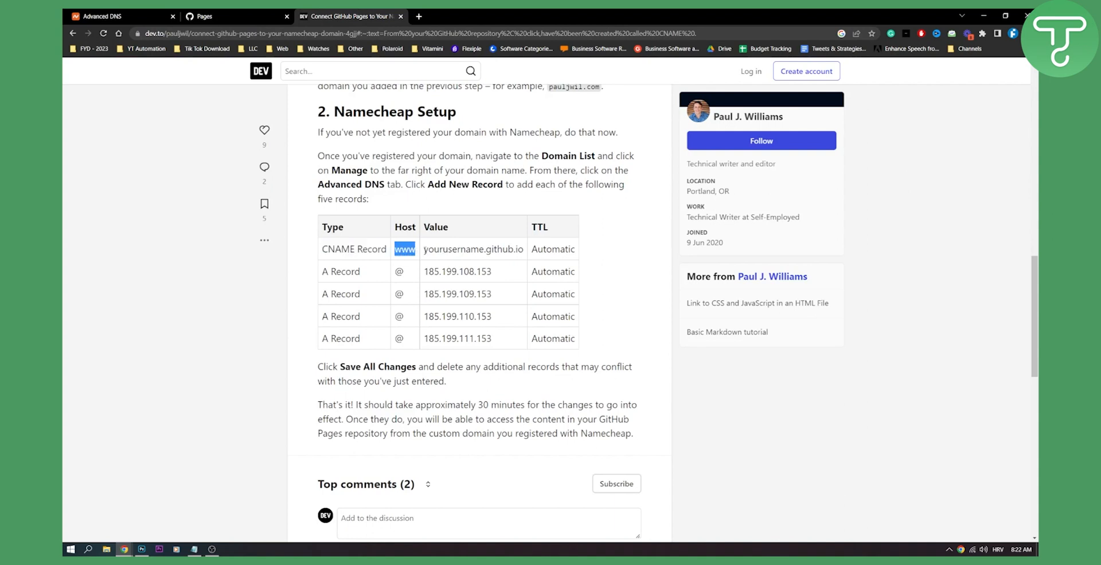
double_click(447, 249)
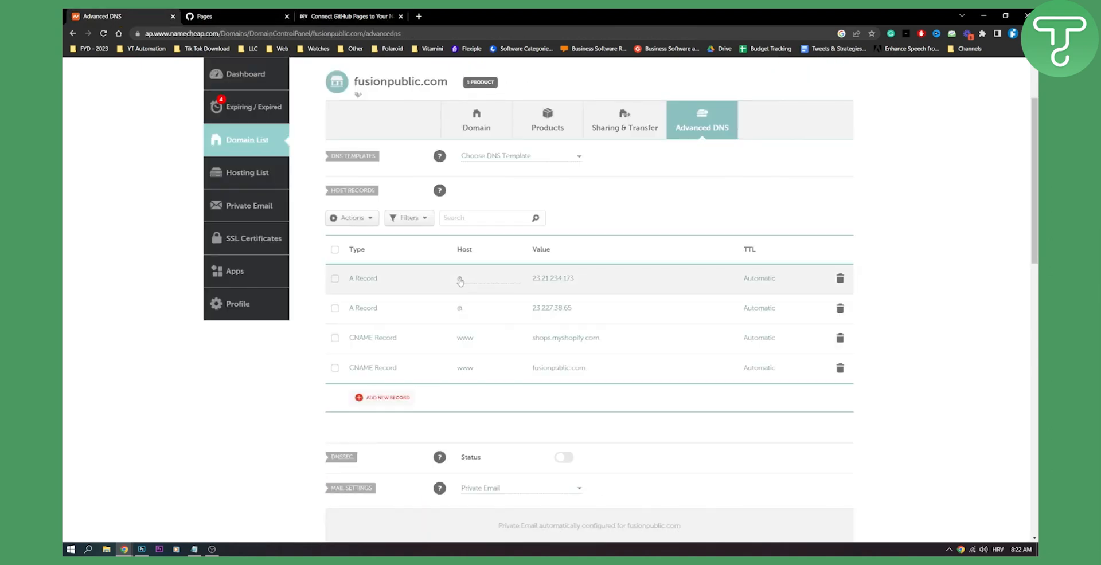
left_click(348, 16)
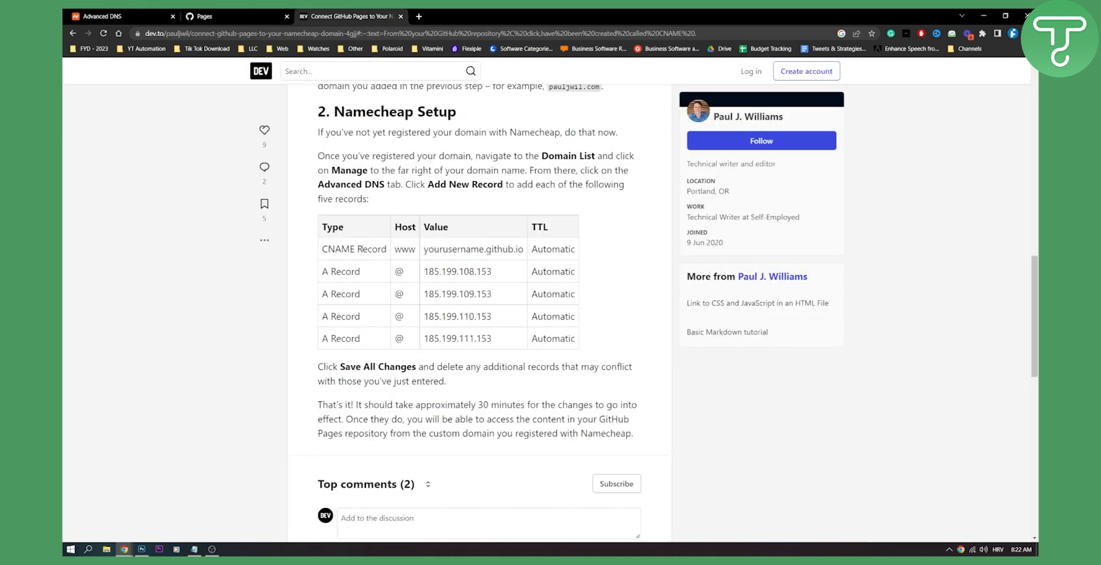
mouse_move(247, 181)
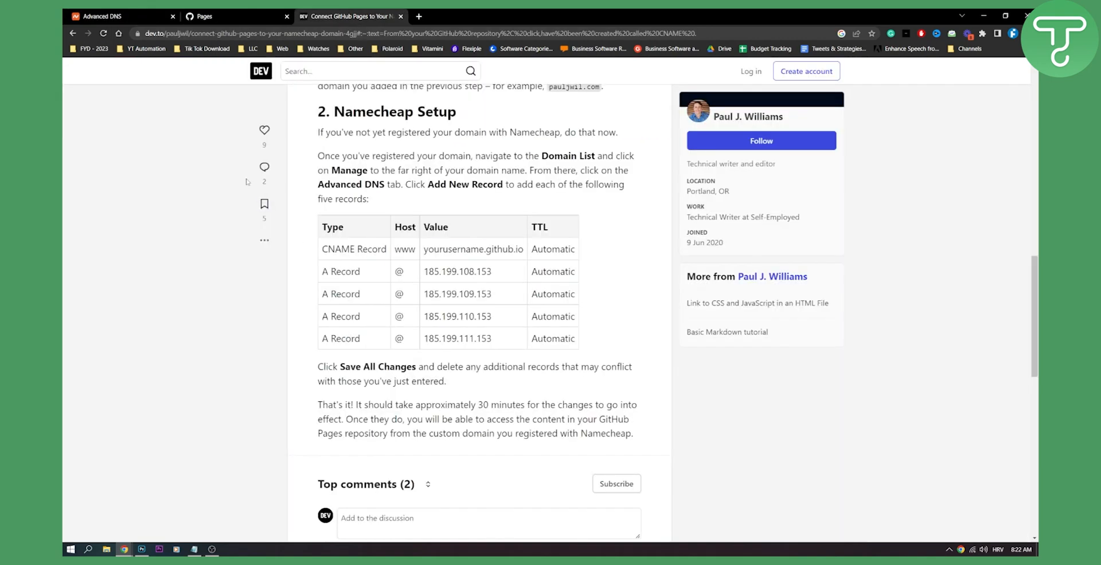
mouse_move(105, 16)
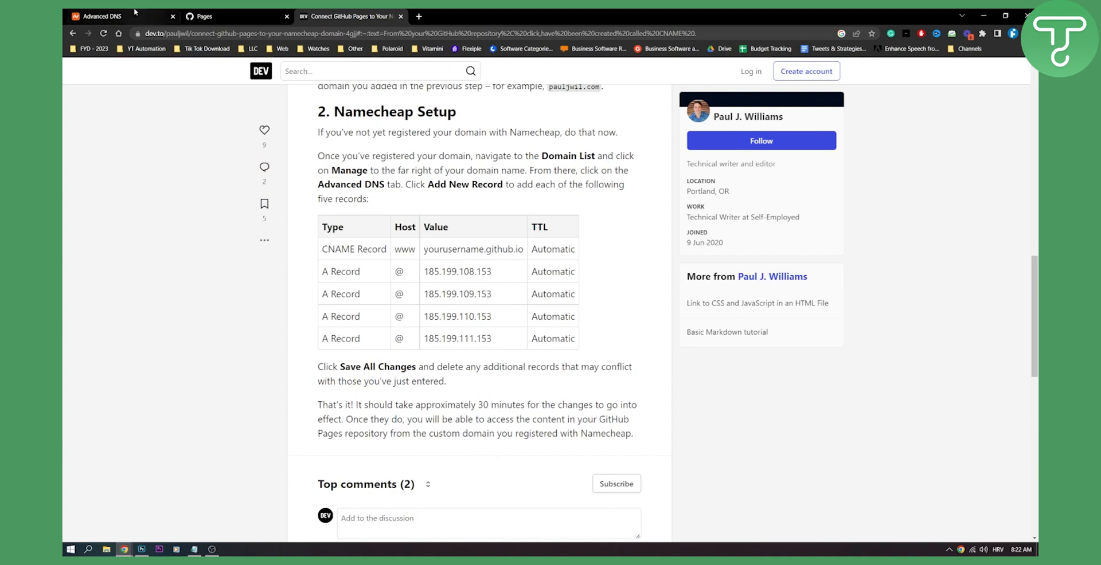
left_click(96, 16)
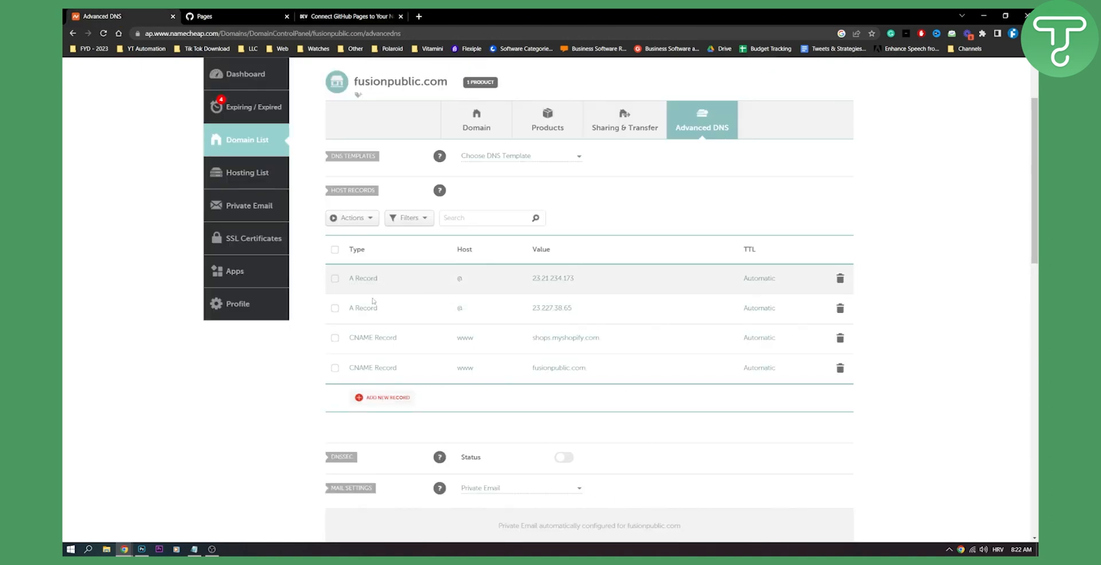
mouse_move(372, 373)
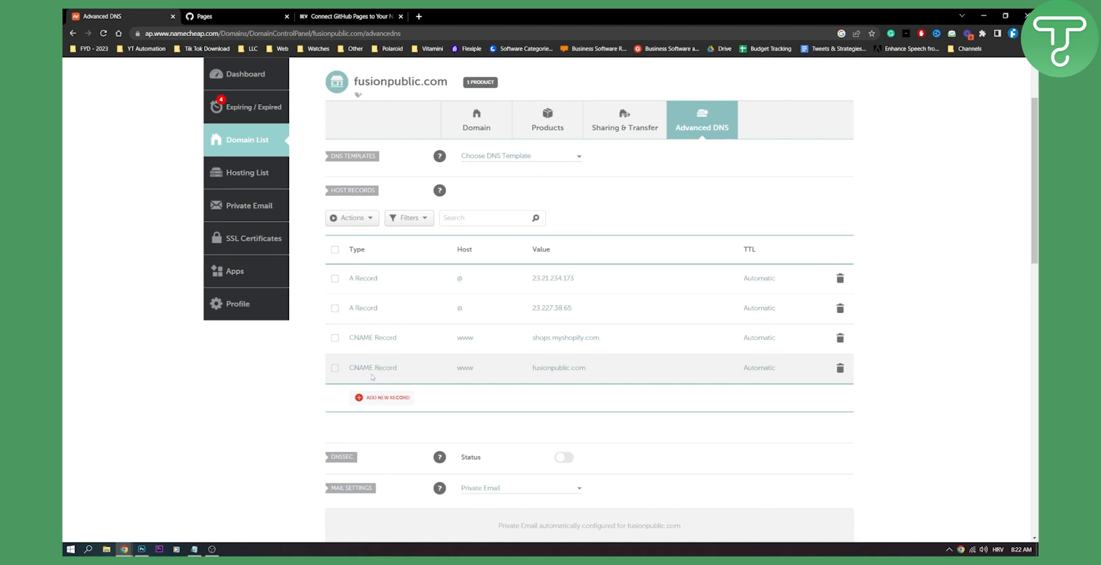
Add a new host record and set its type to CNAME Record.
left_click(386, 398)
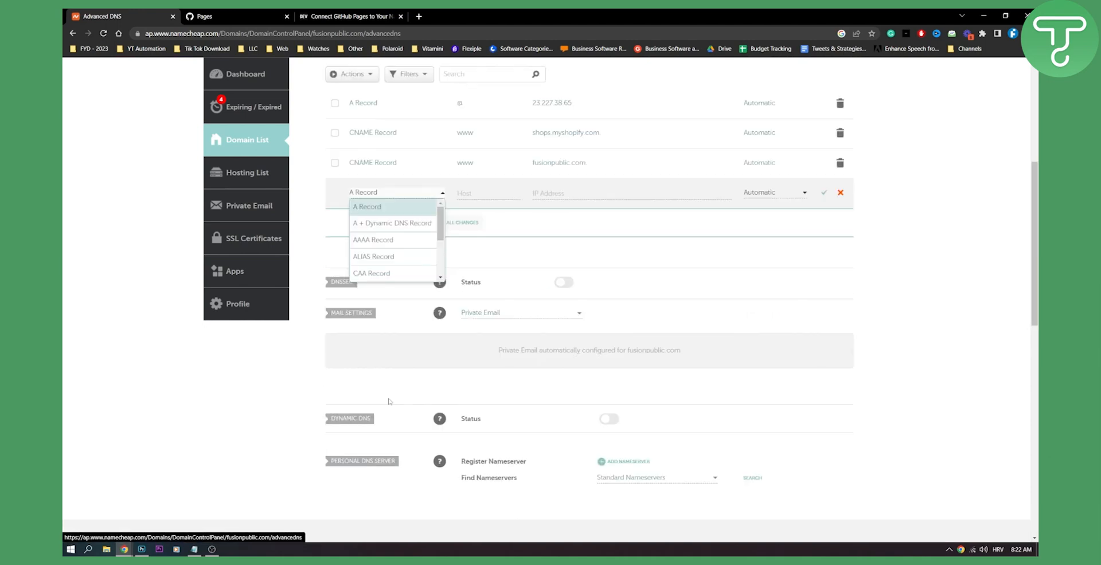
scroll("down", 3)
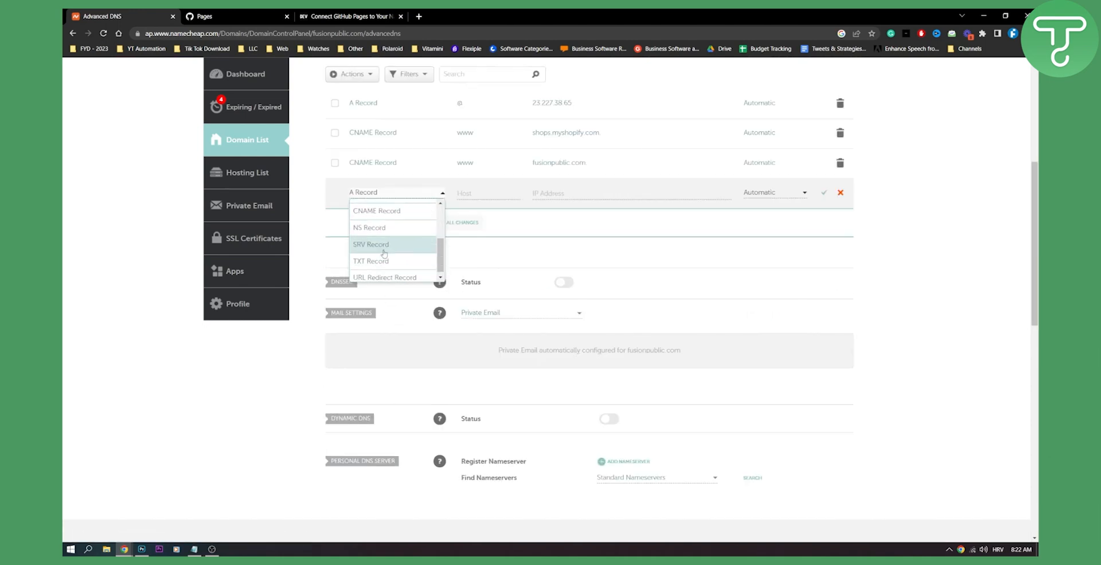
left_click(377, 210)
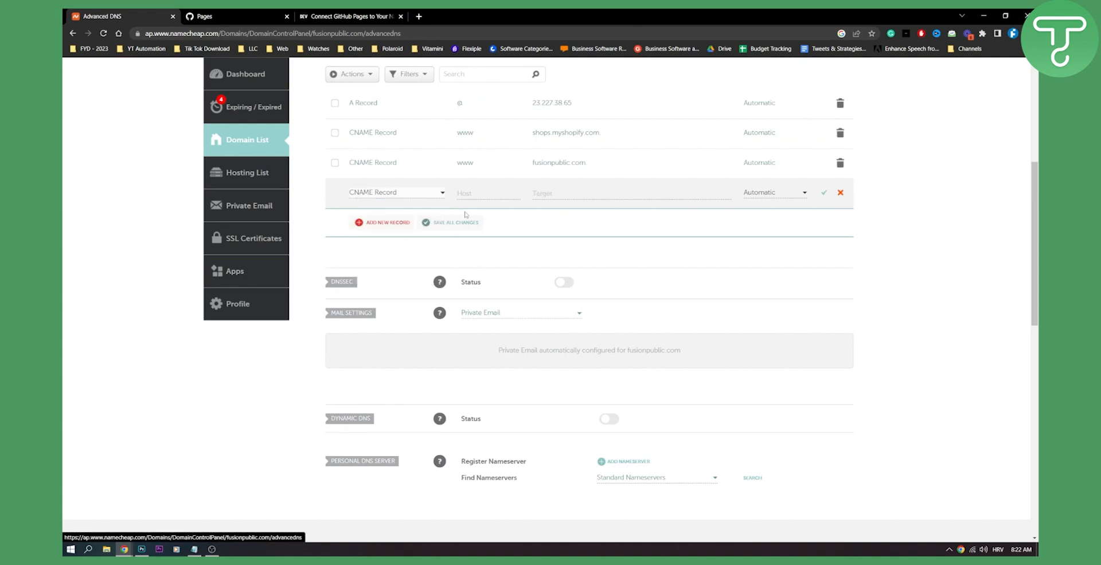
left_click(347, 16)
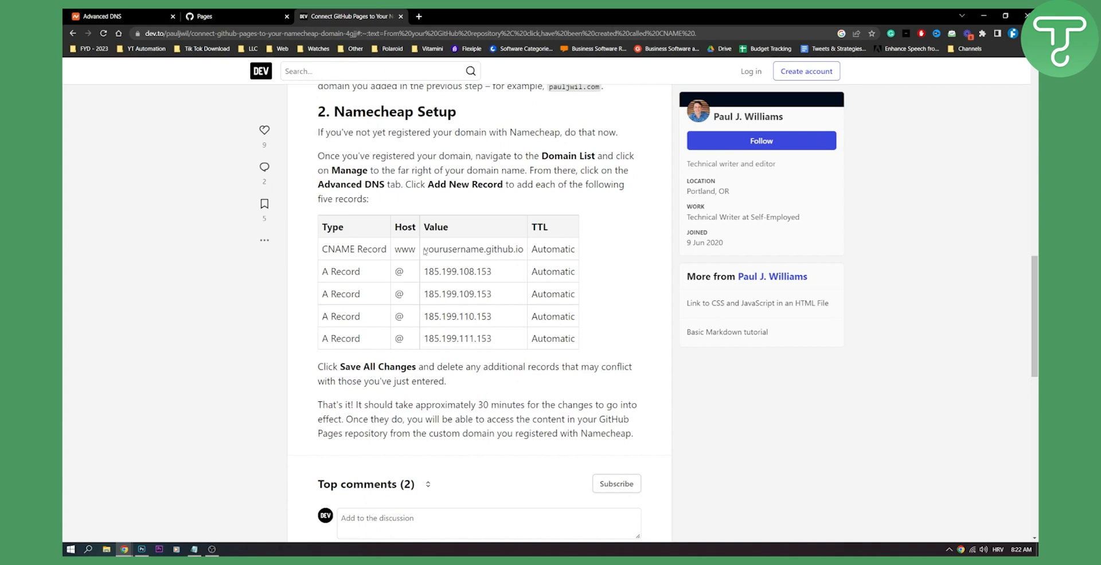
left_click(106, 16)
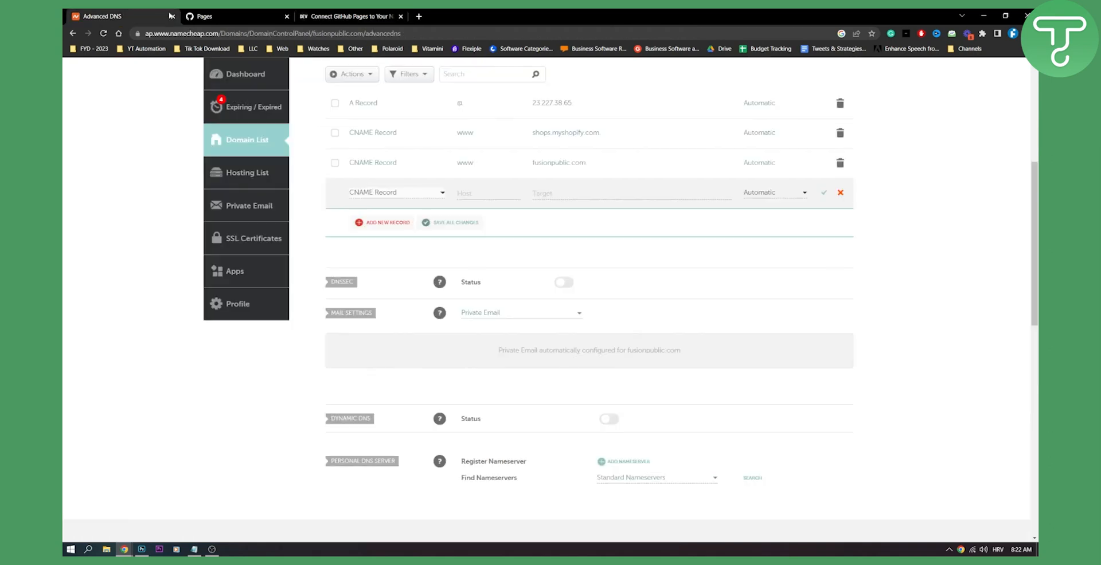
Enter www as the host and yourusername.github.io as the target.
type("yourusername.github.io")
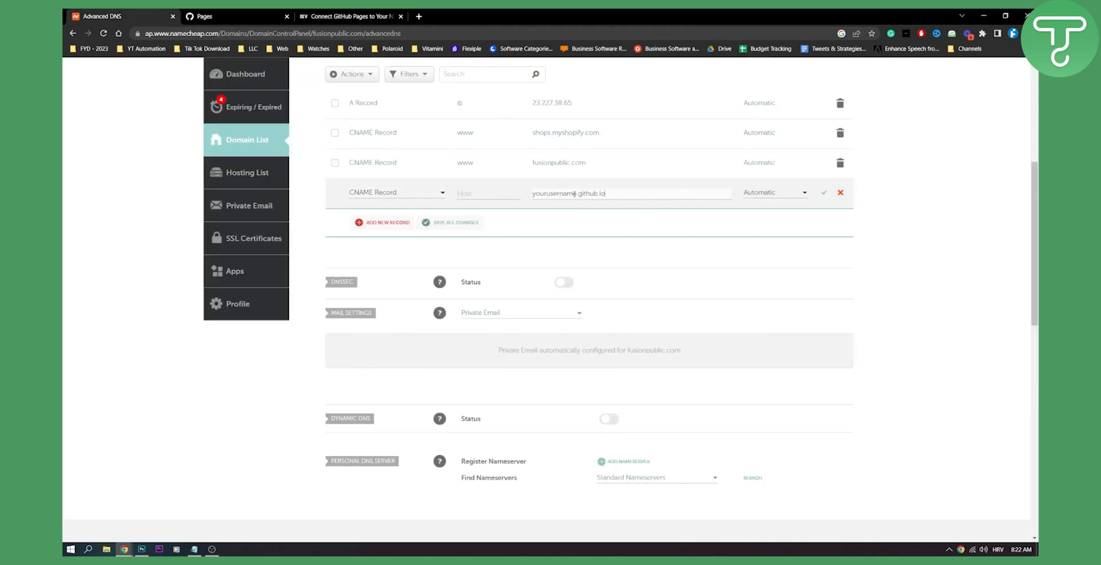
double_click(554, 194)
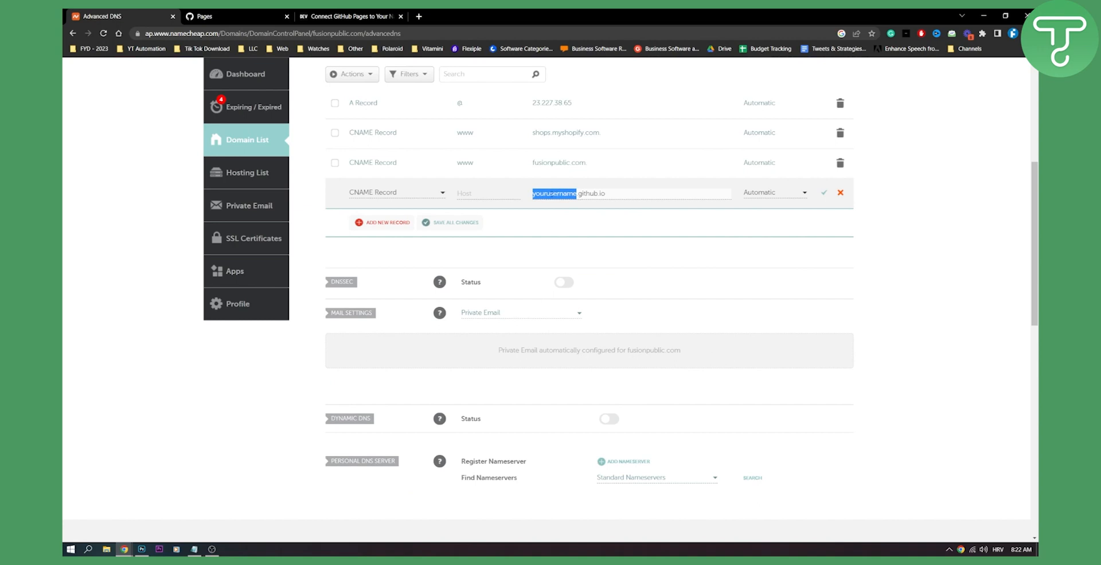
type("www")
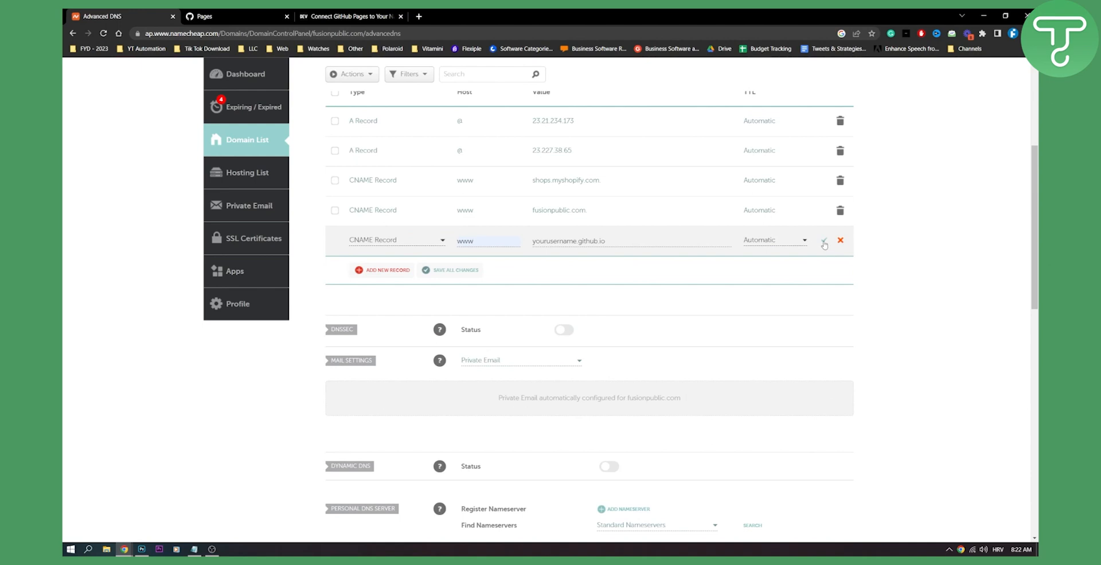
mouse_move(349, 17)
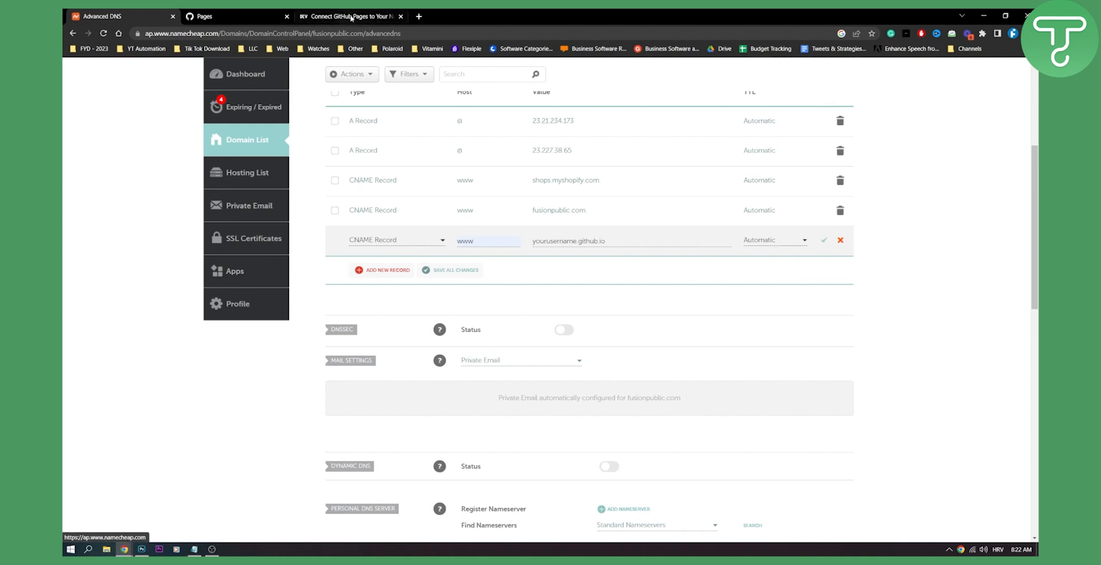
Check the values against the tutorial's records table, then return to the new CNAME entry.
left_click(350, 16)
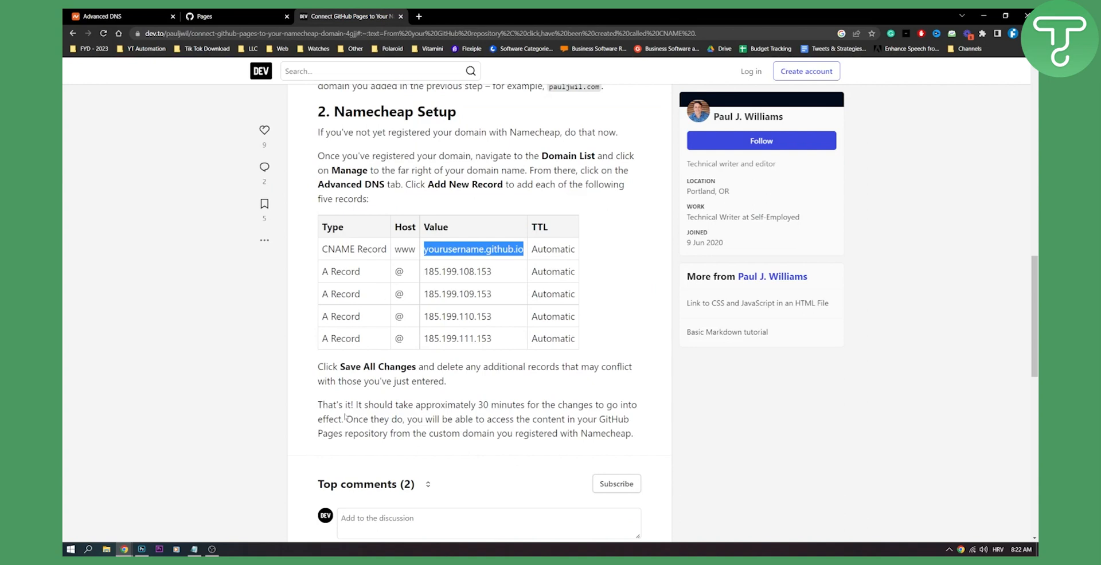
mouse_move(285, 438)
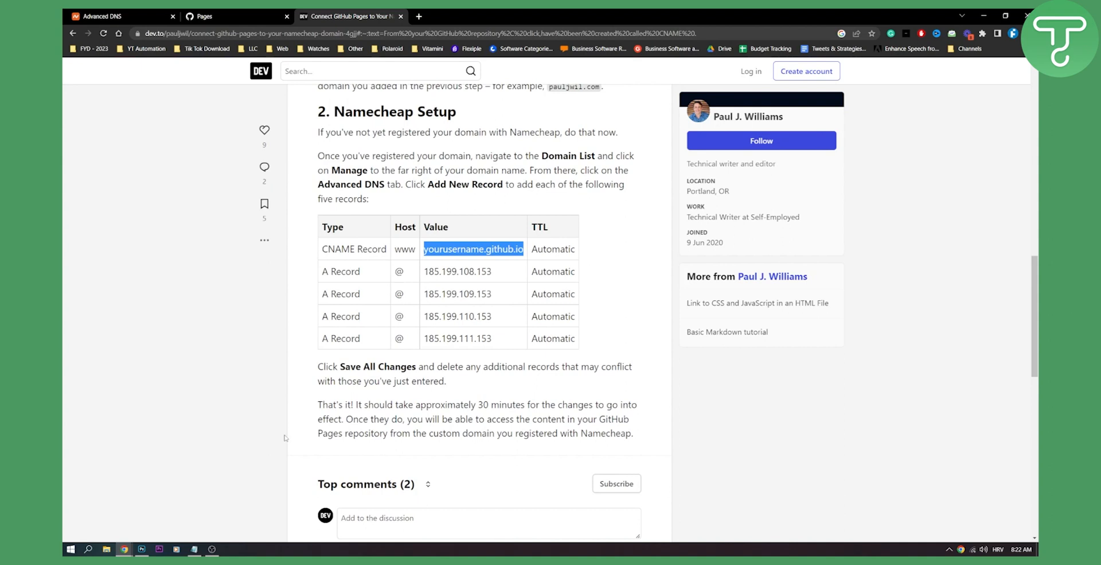
mouse_move(497, 417)
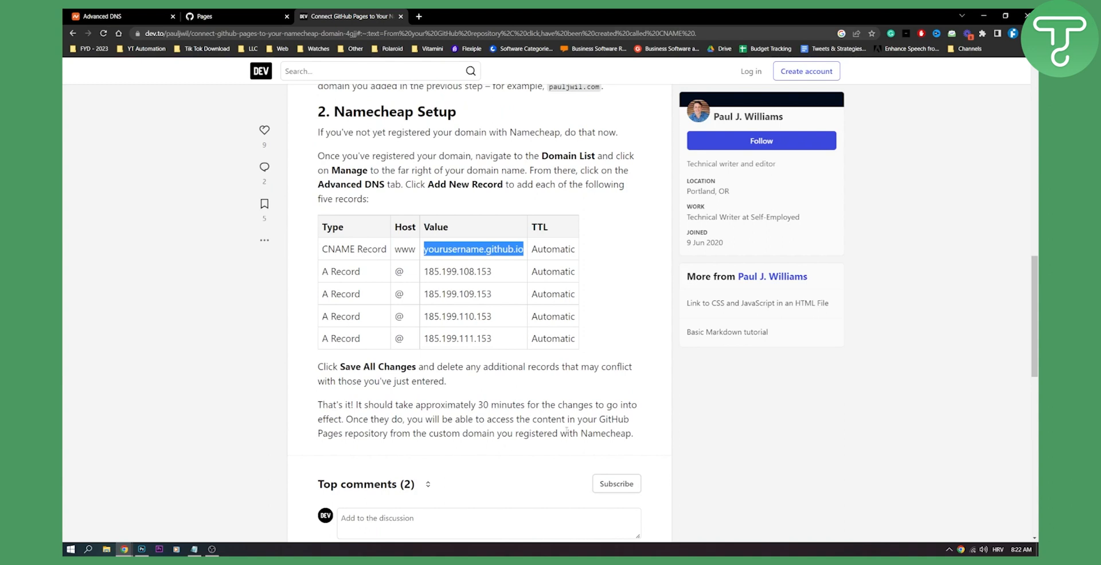
scroll("down", 3)
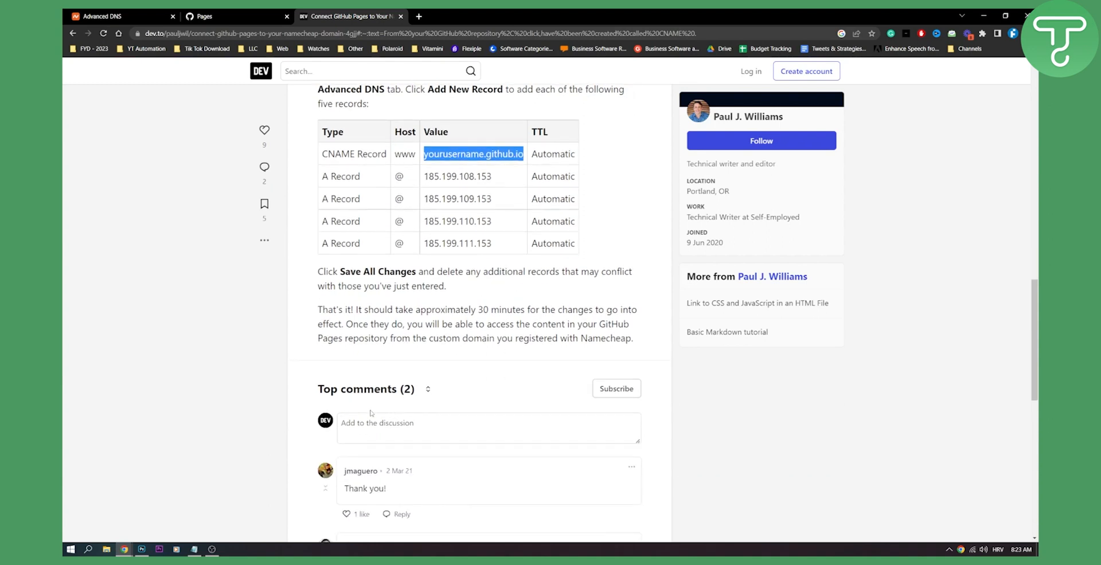
scroll("up", 3)
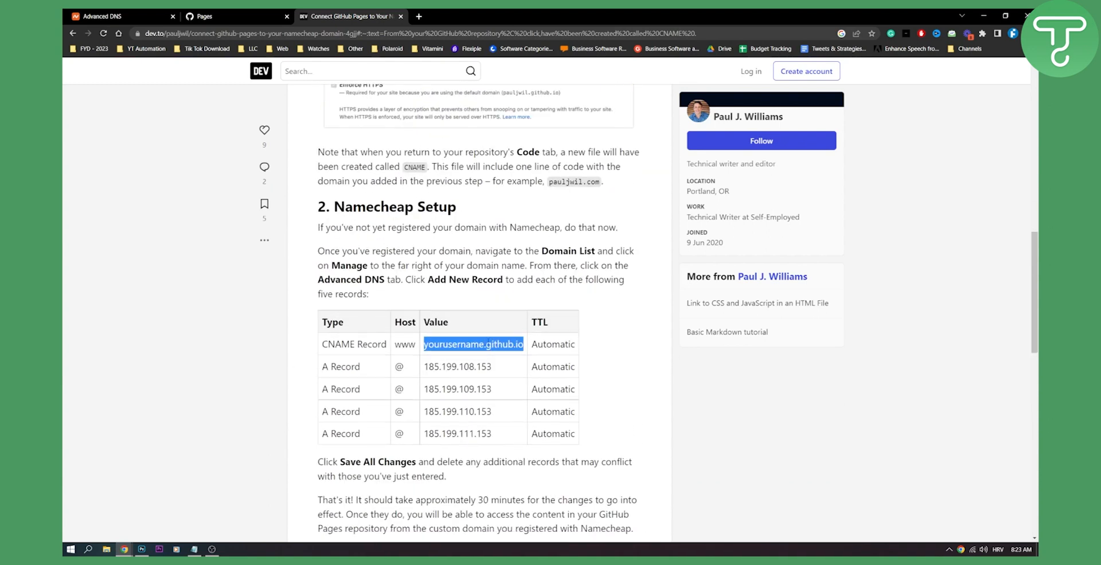
left_click(119, 16)
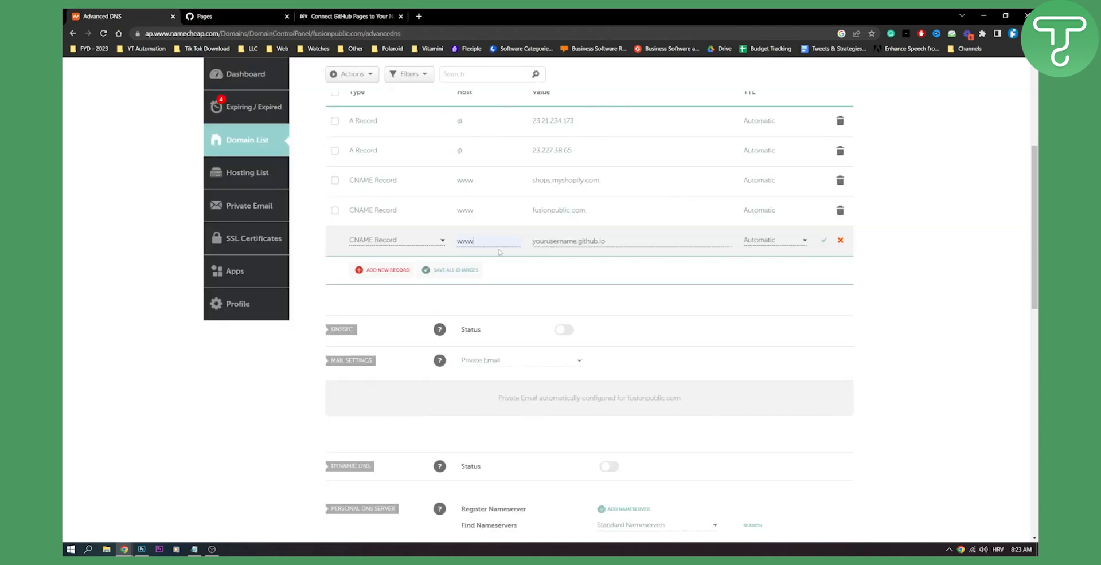
scroll("up", 3)
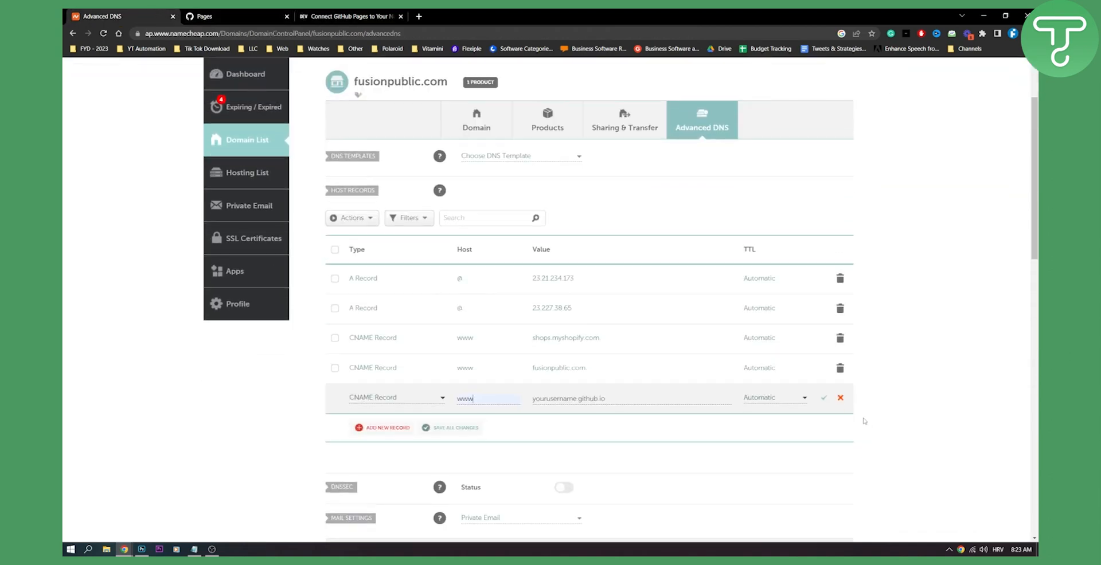
scroll("up", 3)
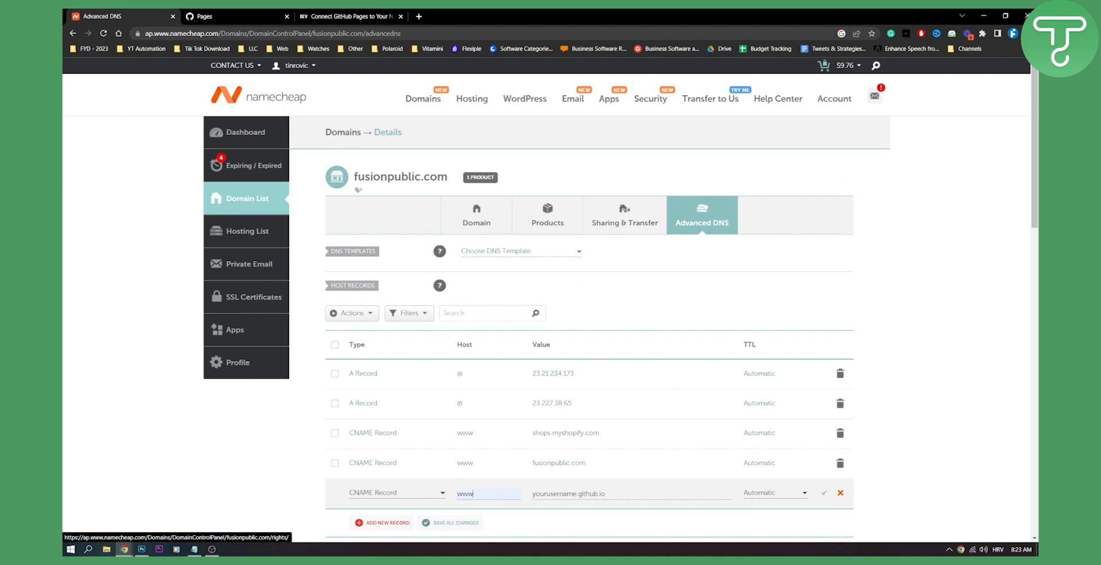